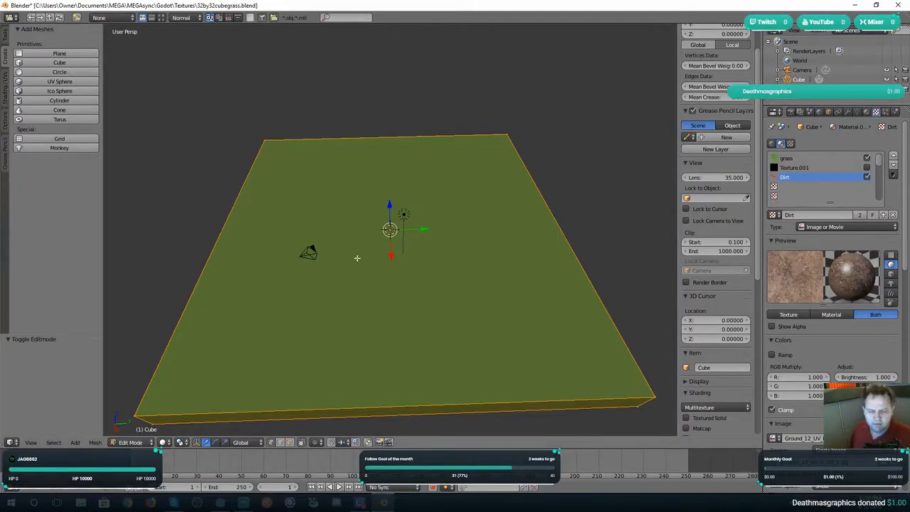
{"action": "mouse_move", "coordinate": [480, 277]}
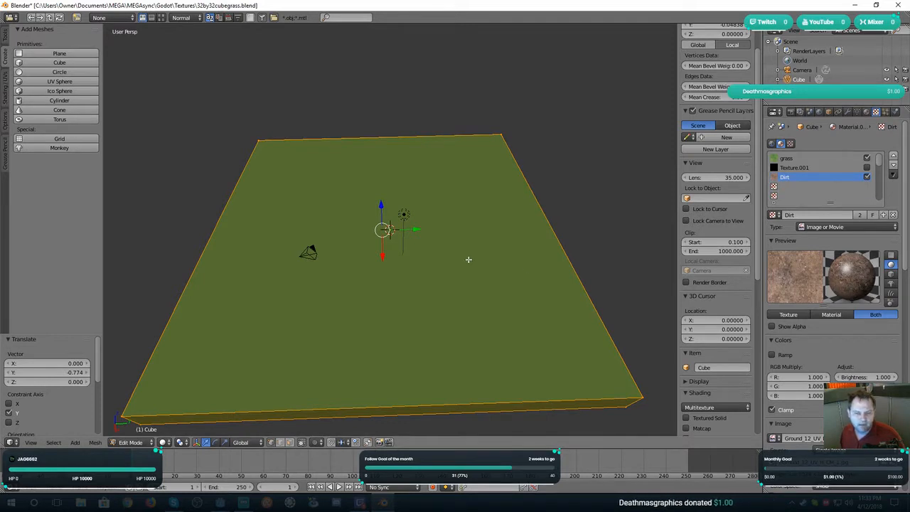
{"action": "mouse_move", "coordinate": [371, 240]}
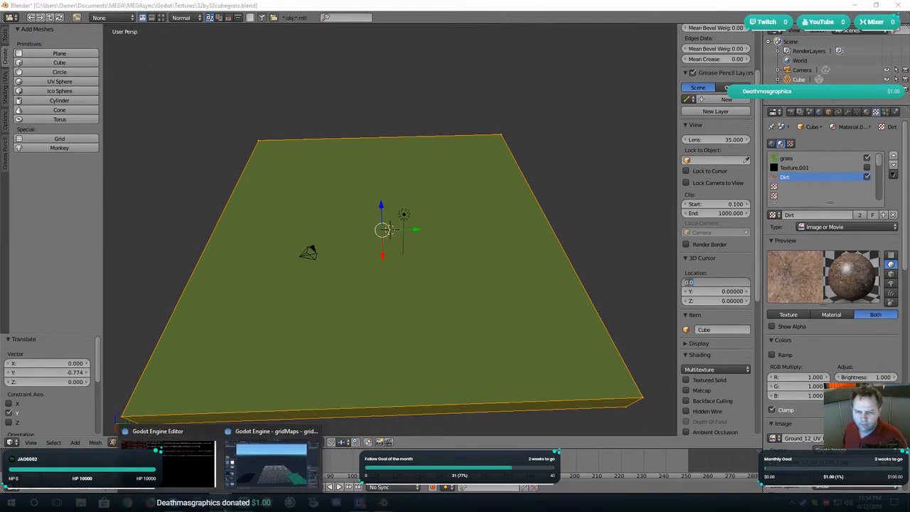
- Switch to the Godot tile project and inspect the Spatial root, dirt tile and its CollisionShape
{"action": "key", "text": "Tab"}
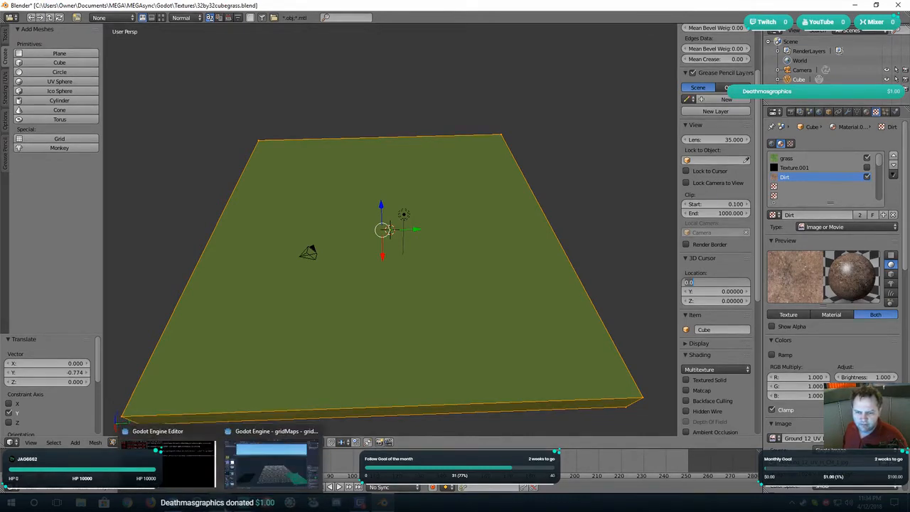
{"action": "left_click", "coordinate": [158, 431]}
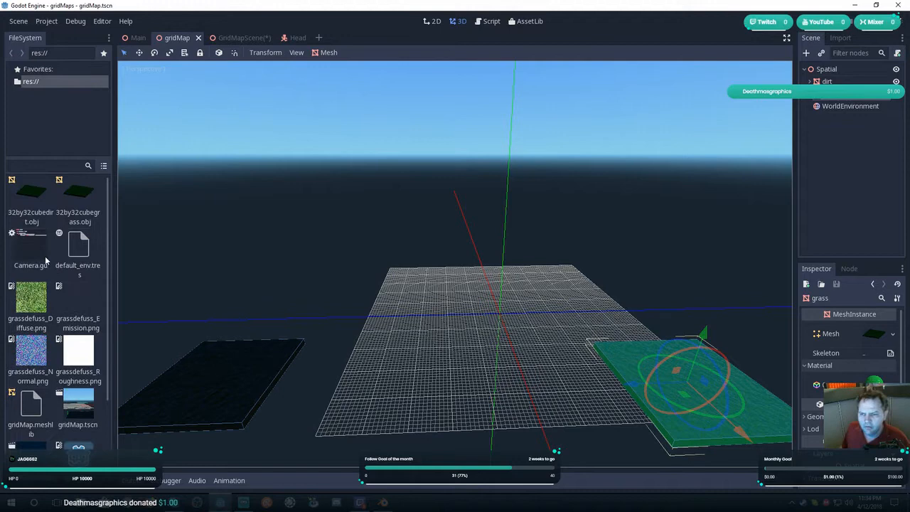
{"action": "scroll", "scroll_direction": "down", "scroll_amount": 3}
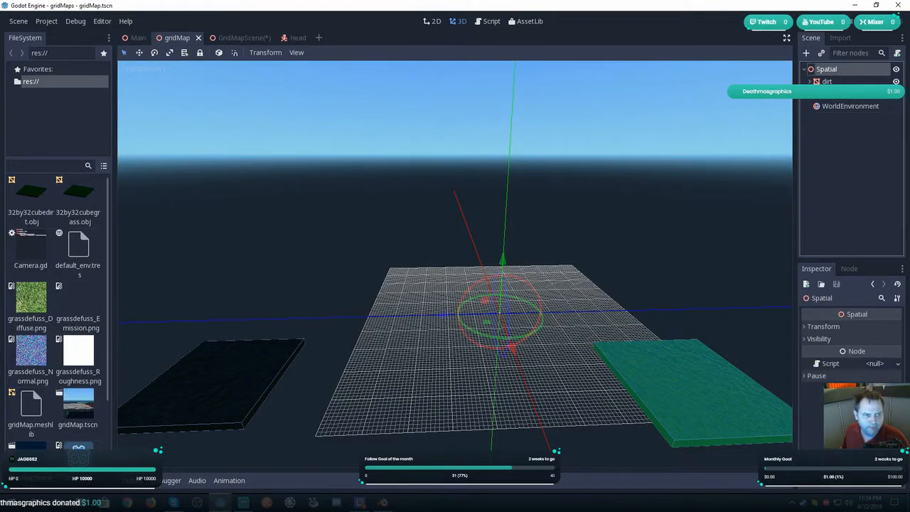
{"action": "left_click", "coordinate": [675, 384]}
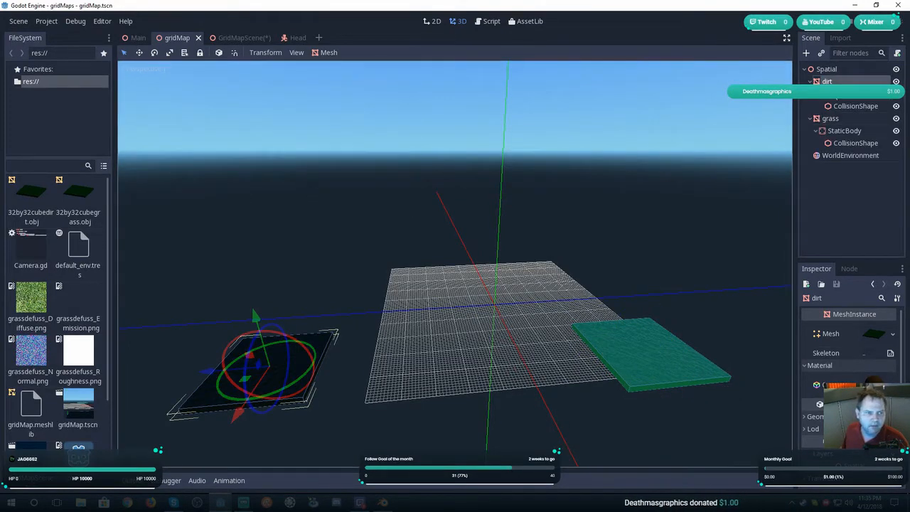
{"action": "left_click", "coordinate": [856, 105]}
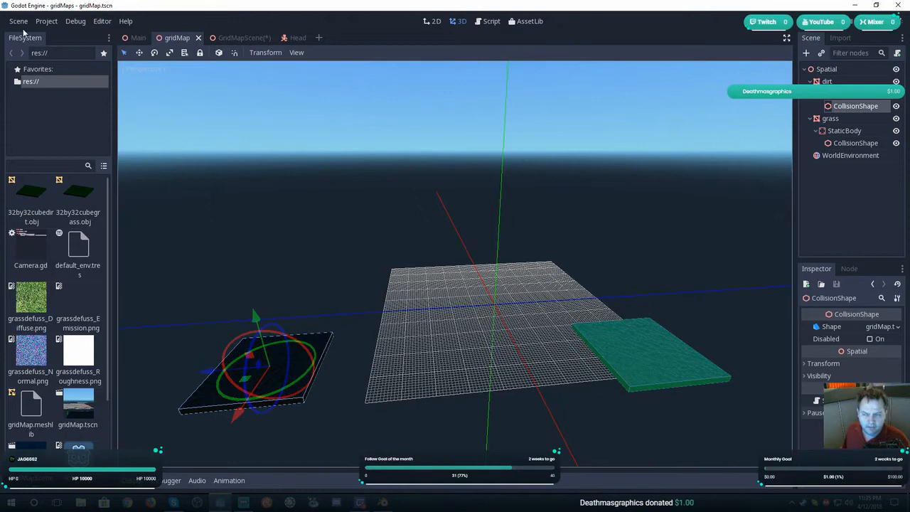
- Convert the tile scene to a MeshLibrary, overwriting the existing gridMap.meshlib file
{"action": "left_click", "coordinate": [17, 22]}
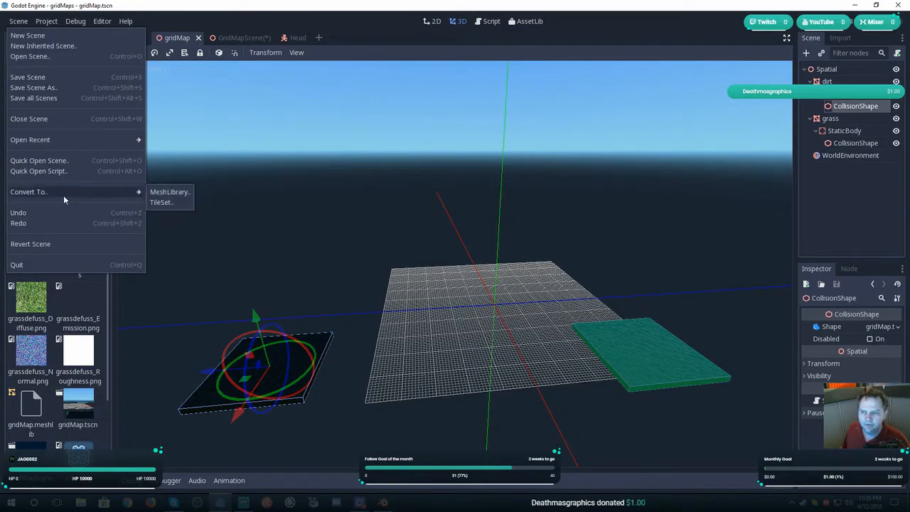
{"action": "mouse_move", "coordinate": [79, 206]}
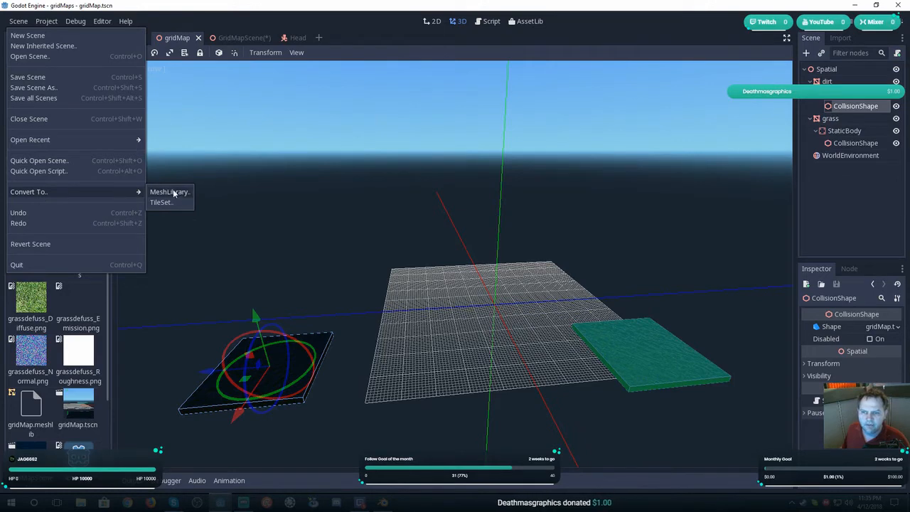
{"action": "left_click", "coordinate": [170, 192]}
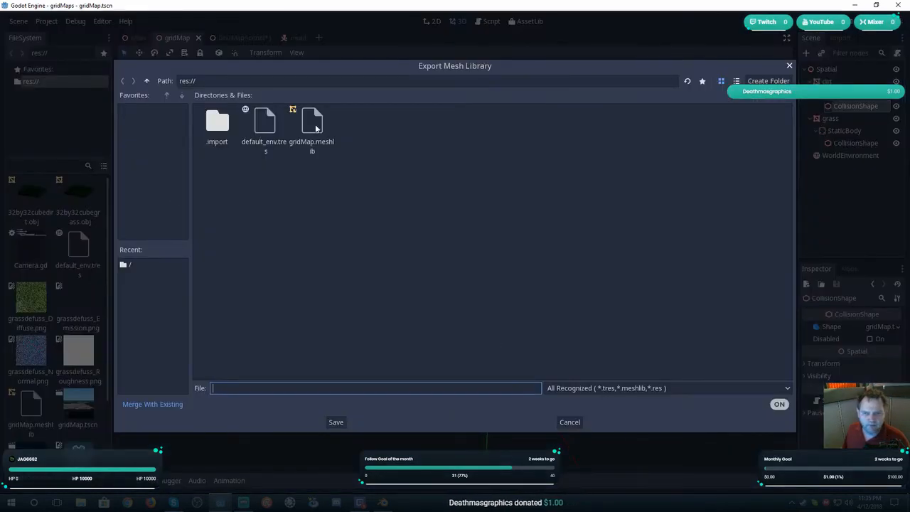
{"action": "left_click", "coordinate": [312, 120]}
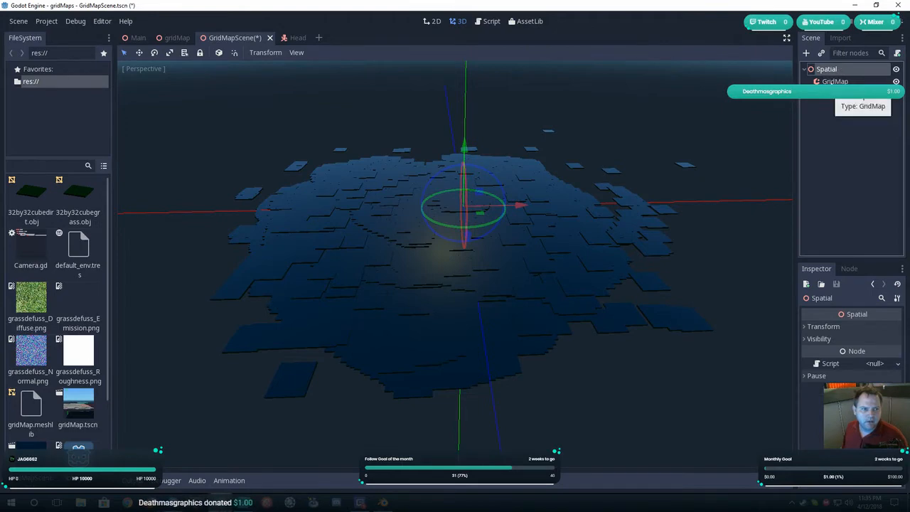
- Cancel out of adding a new GridMap node twice, then activate the existing GridMap with its palette
{"action": "left_click", "coordinate": [805, 52]}
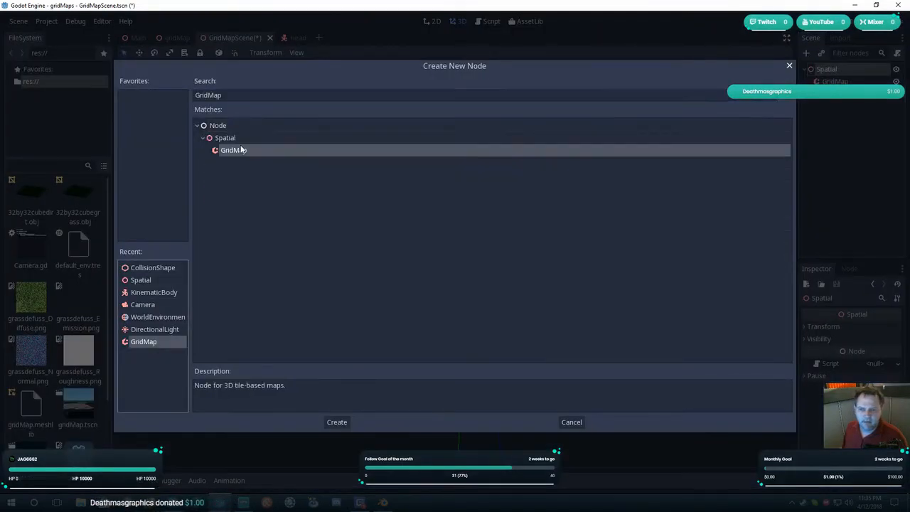
{"action": "left_click", "coordinate": [336, 421]}
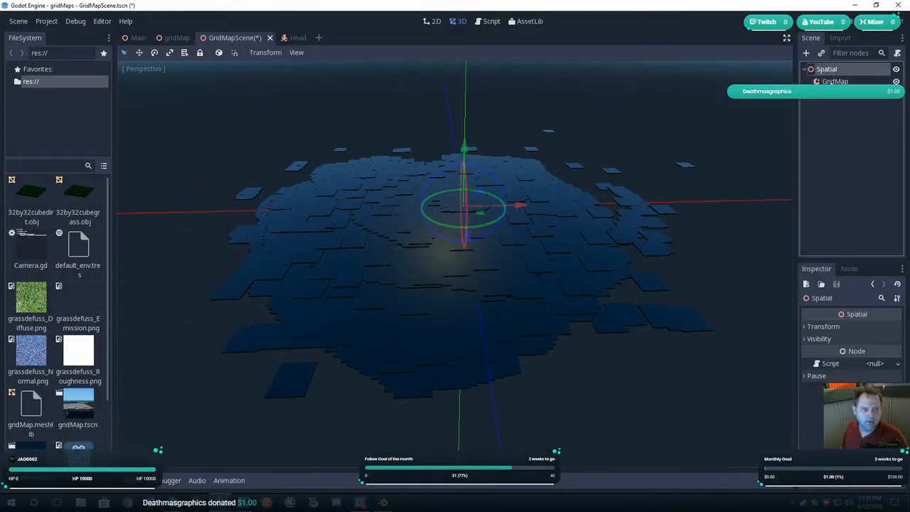
{"action": "left_click", "coordinate": [805, 52]}
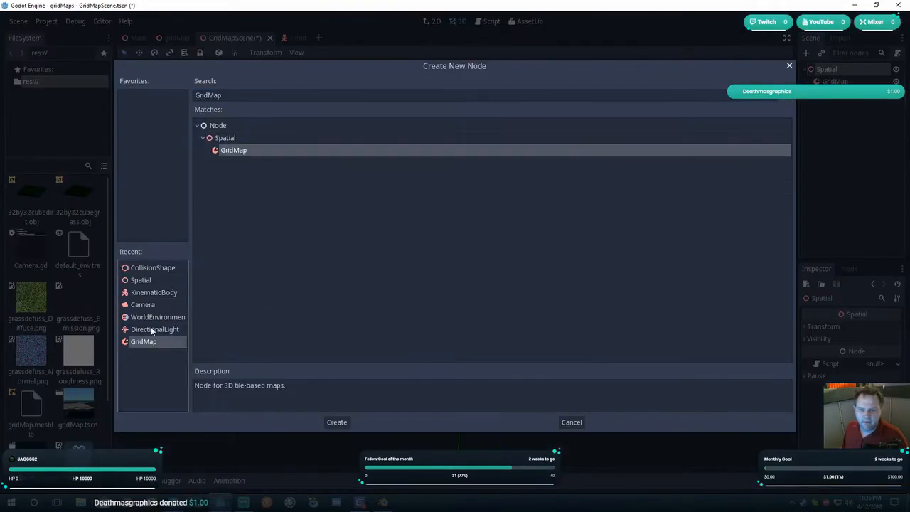
{"action": "left_click", "coordinate": [336, 421]}
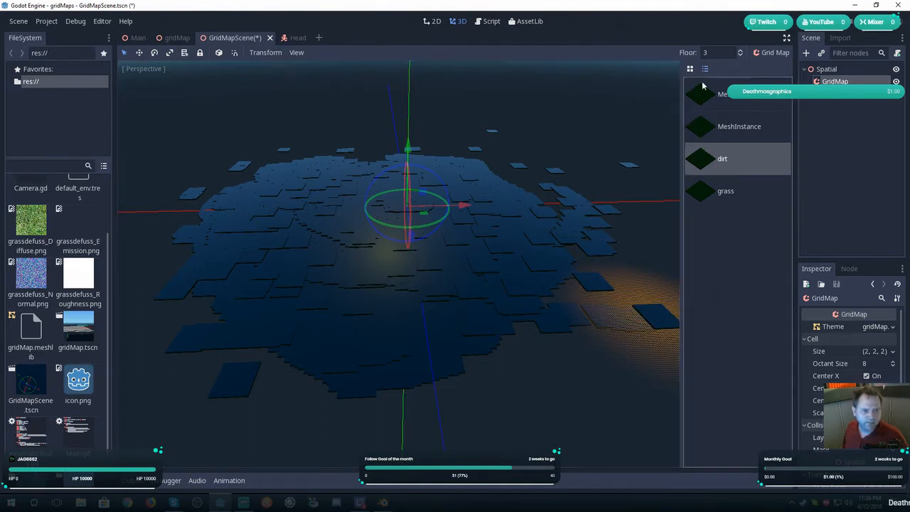
{"action": "mouse_move", "coordinate": [742, 162]}
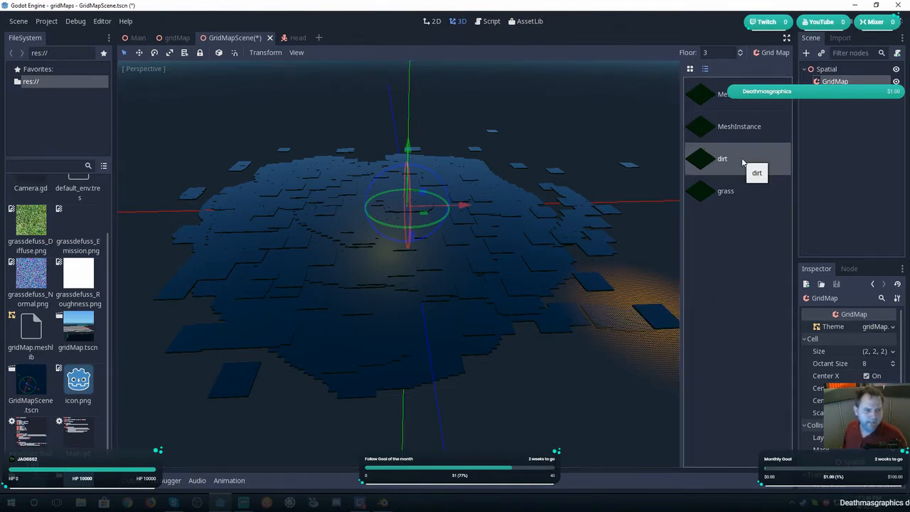
- Paint a palette tile onto the grid at a changed floor level, then move to the Main scene
{"action": "left_click", "coordinate": [725, 190]}
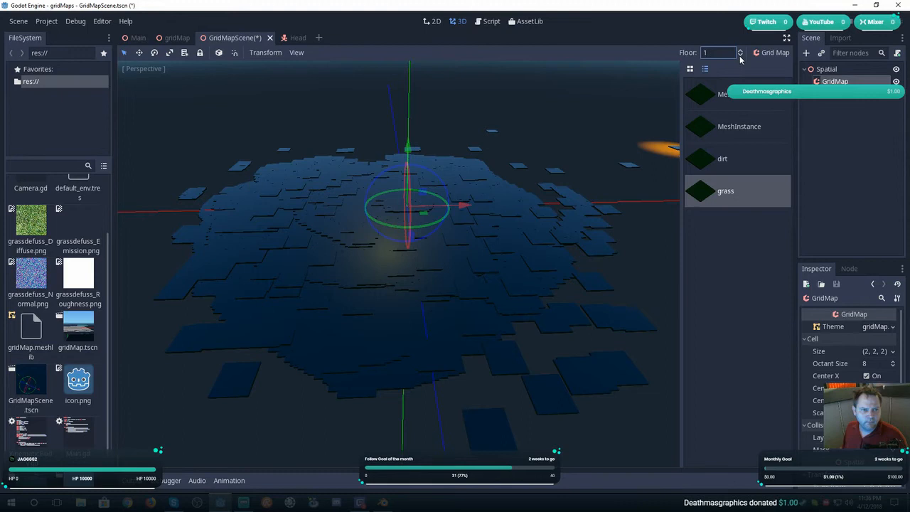
{"action": "left_click", "coordinate": [740, 49]}
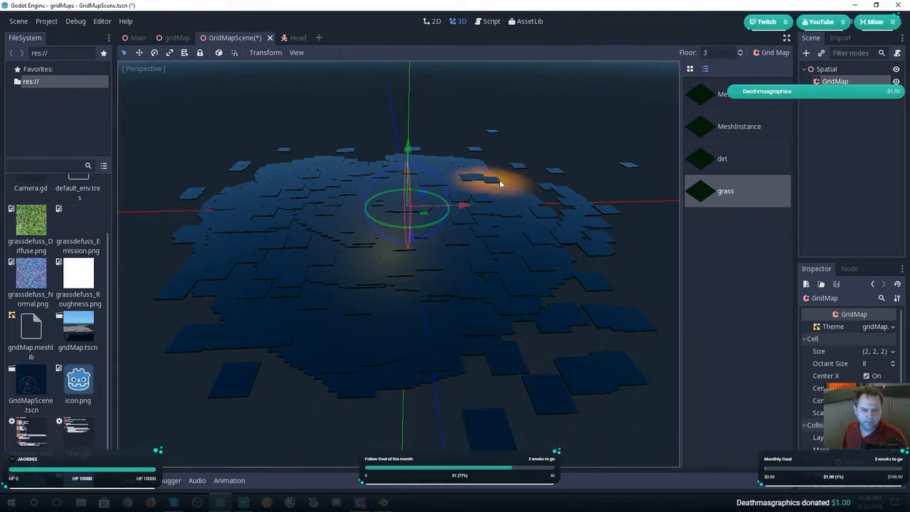
{"action": "left_click", "coordinate": [739, 54]}
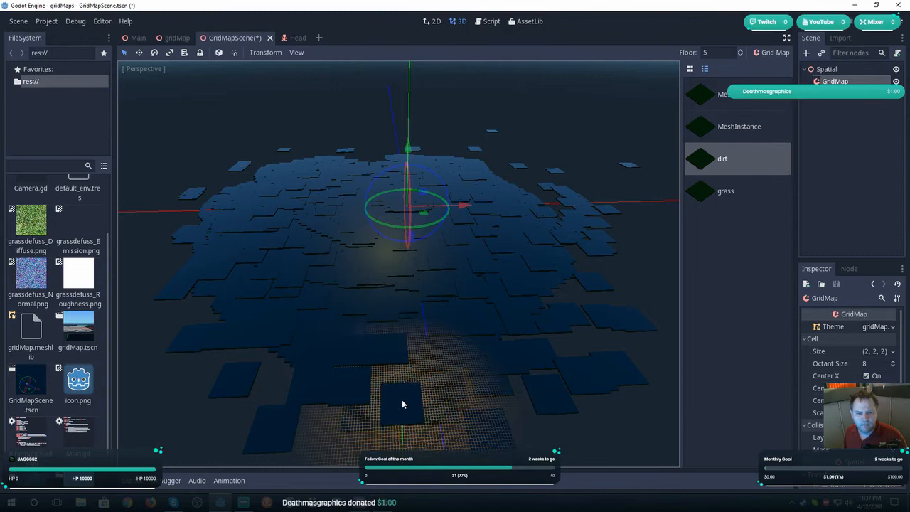
{"action": "left_click", "coordinate": [138, 37]}
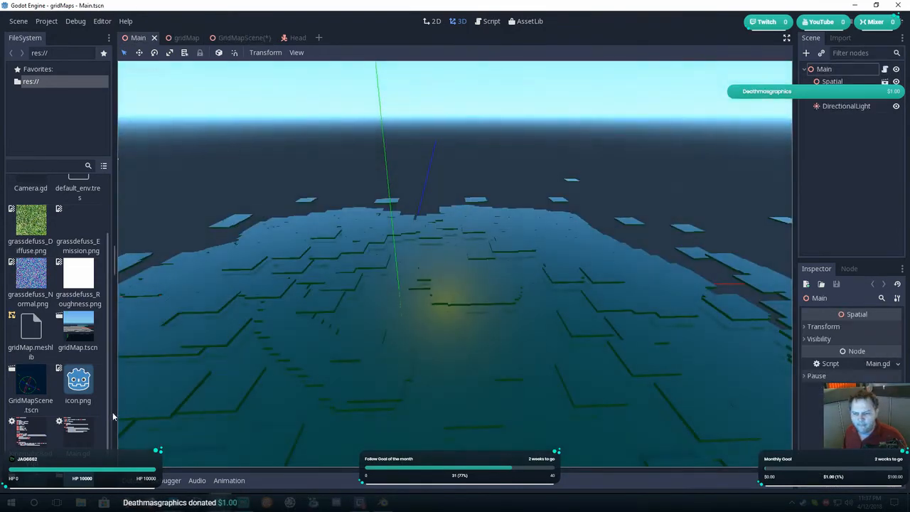